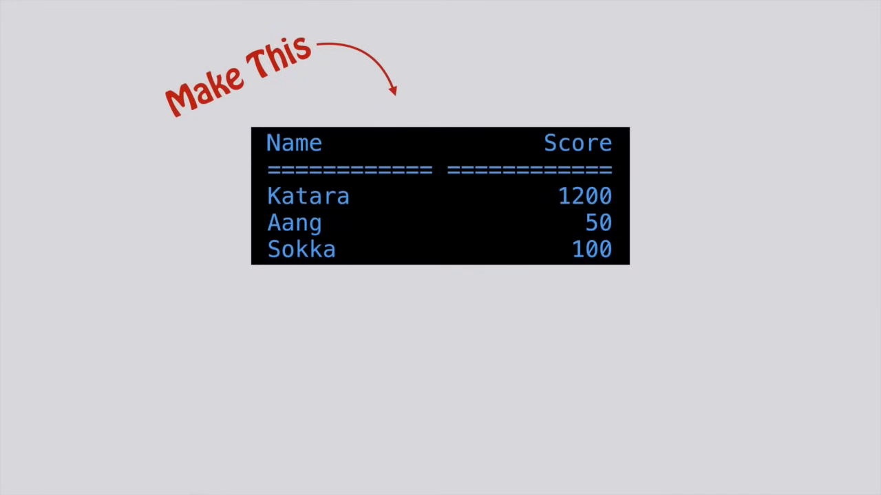
- Write cout << "Name" << setw(50) << "Score"; in the code box beneath the target table
{"action": "type", "text": "cout << \"N"}
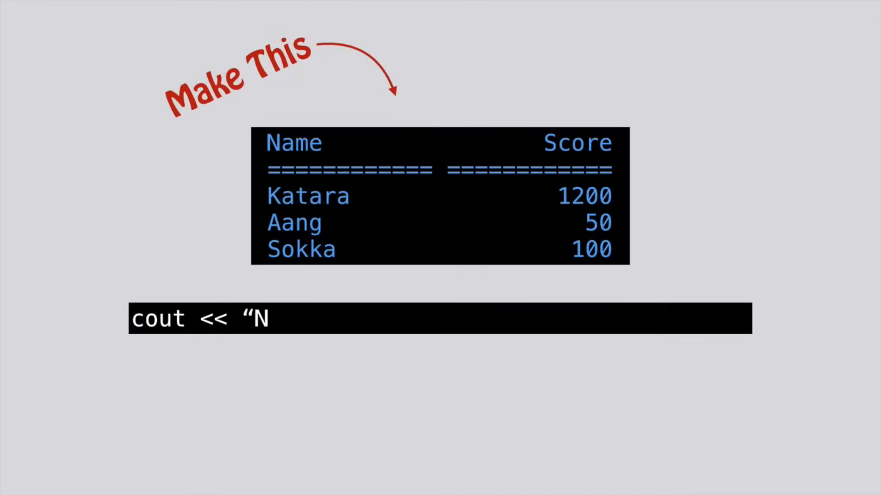
{"action": "type", "text": "ame\" << setw(50)"}
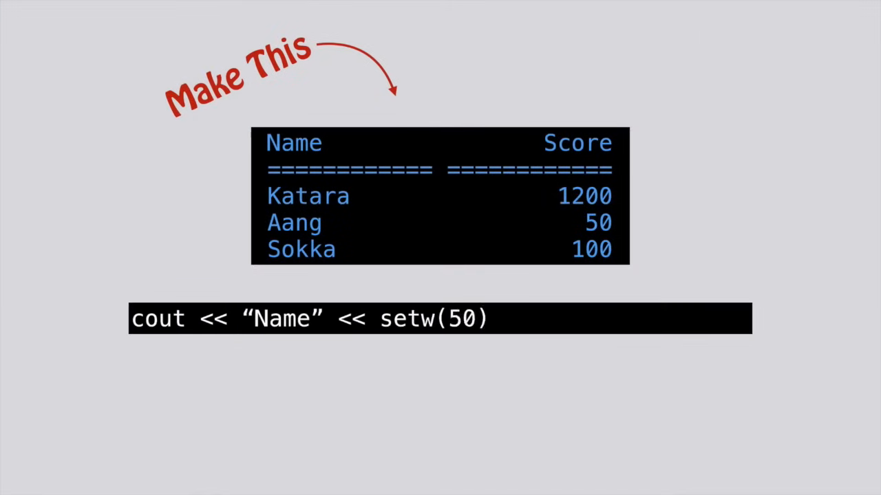
{"action": "type", "text": "<< \"Score\";"}
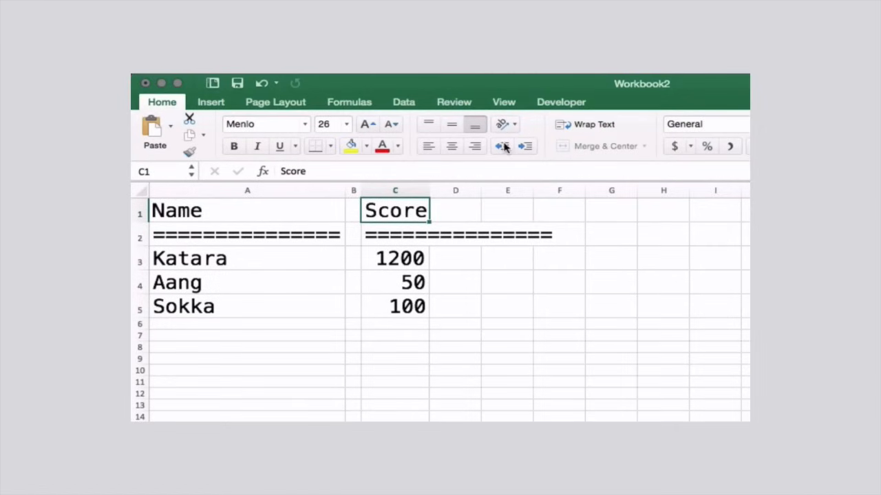
{"action": "mouse_move", "coordinate": [428, 190]}
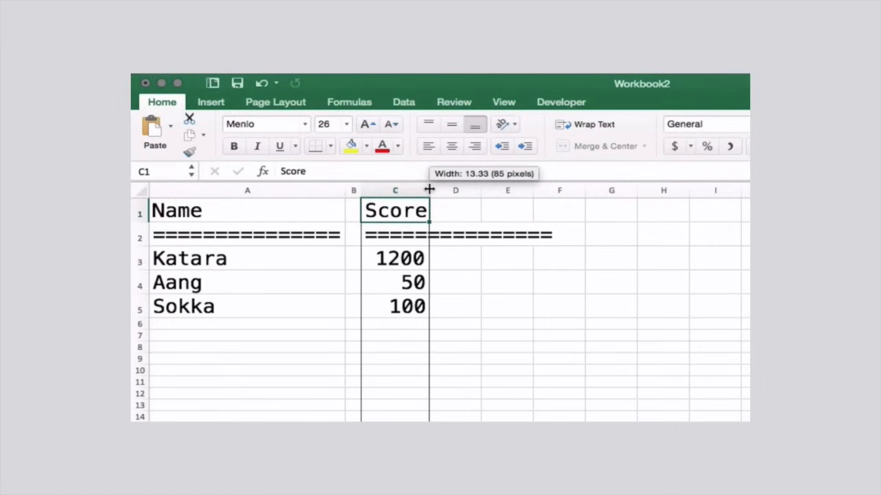
- Drag column C wider past the dashes, select it, and right-align its contents
{"action": "left_click_drag", "start_coordinate": [428, 191], "coordinate": [488, 190]}
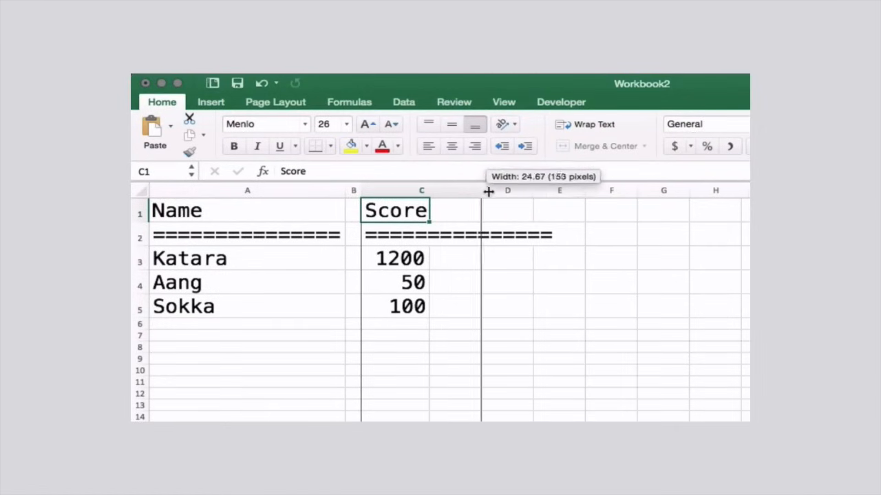
{"action": "left_click_drag", "start_coordinate": [488, 190], "coordinate": [550, 191]}
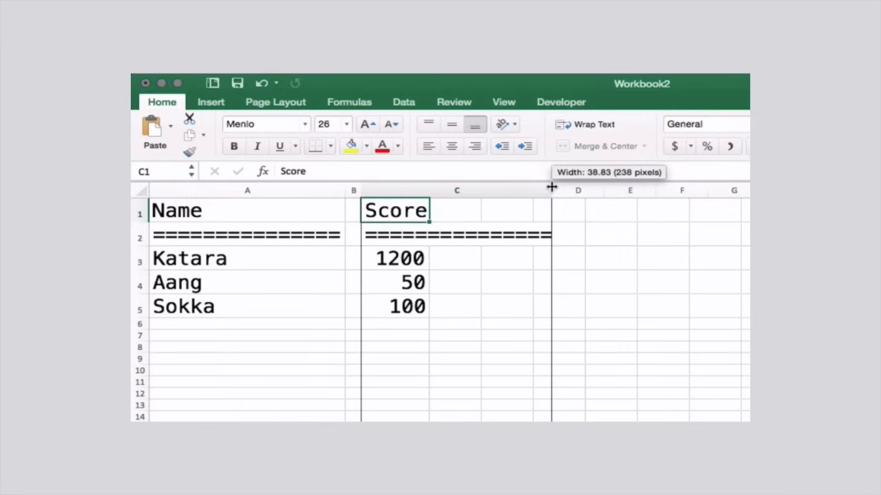
{"action": "left_click_drag", "start_coordinate": [551, 190], "coordinate": [557, 190]}
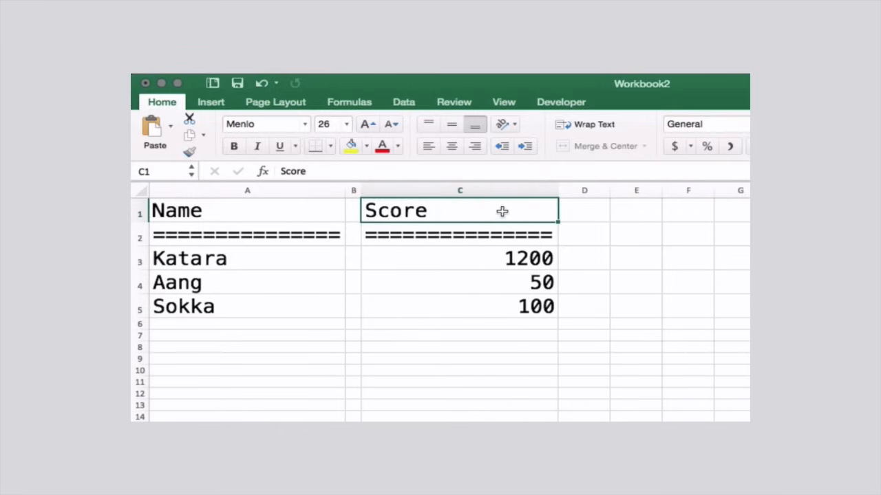
{"action": "left_click", "coordinate": [460, 191]}
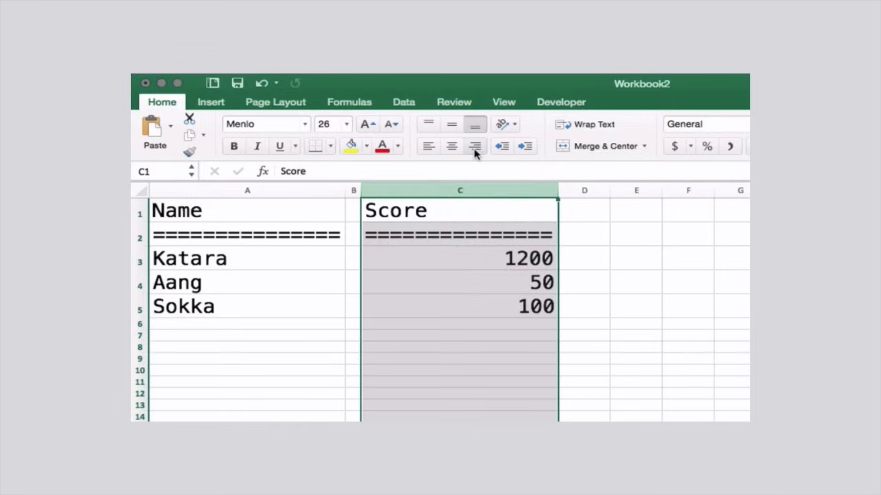
{"action": "left_click", "coordinate": [474, 146]}
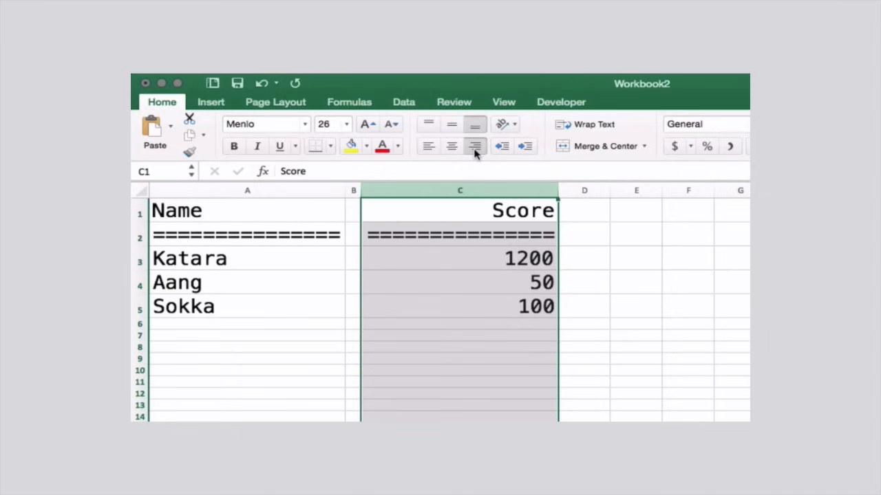
{"action": "mouse_move", "coordinate": [626, 236]}
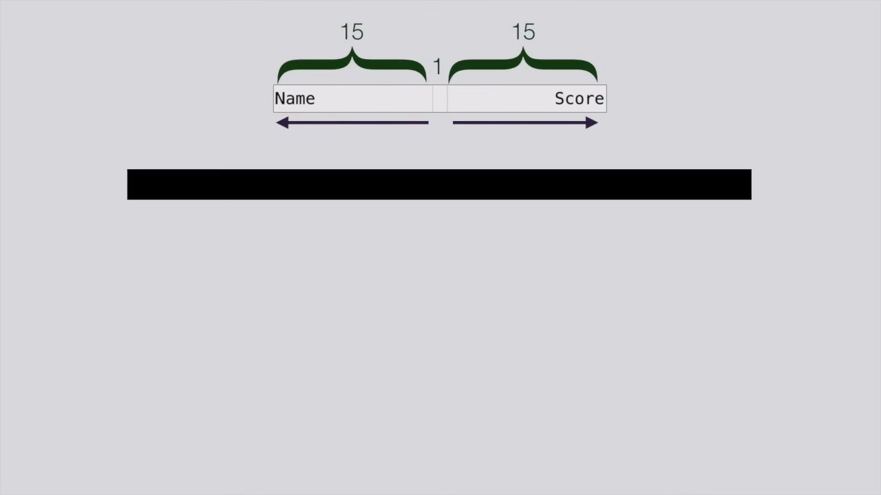
- Write cout << setw(15) << left << "Name"; and cout << setw(1) << left << " "; then begin a third cout
{"action": "type", "text": "cout << setw(15) << left  << “Name”;"}
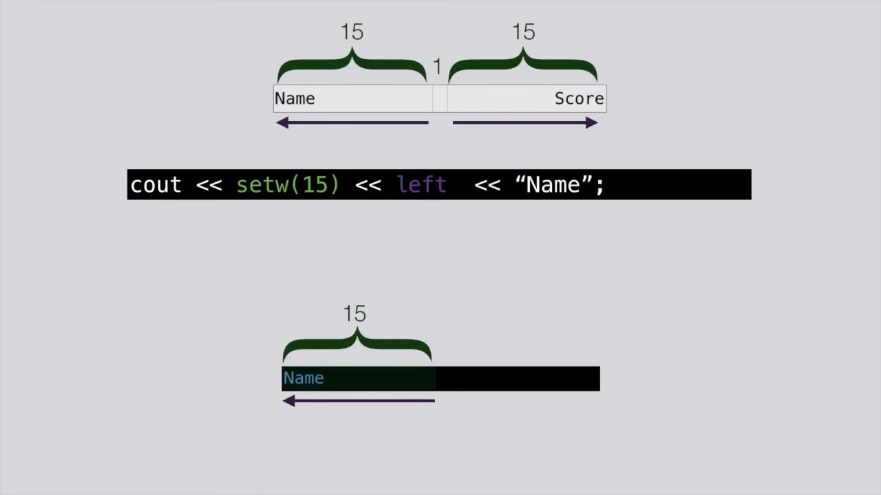
{"action": "type", "text": "cout << setw(1)  << left  << “ ”;"}
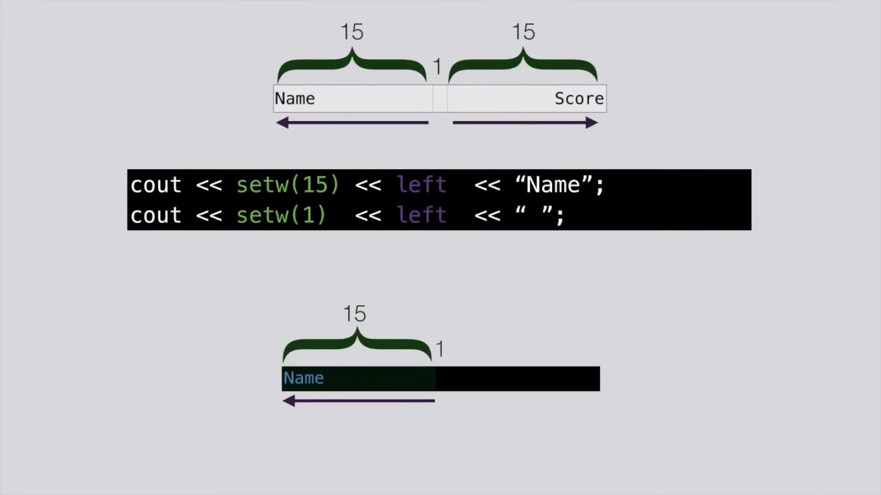
{"action": "type", "text": "cout"}
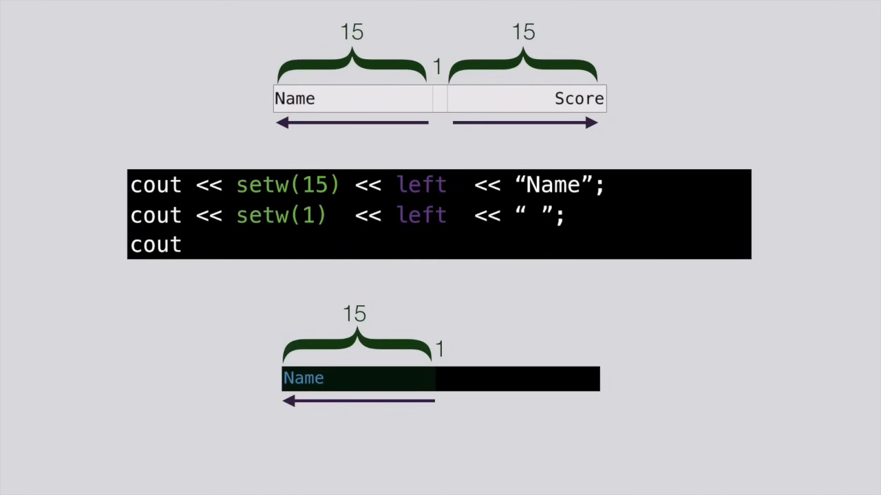